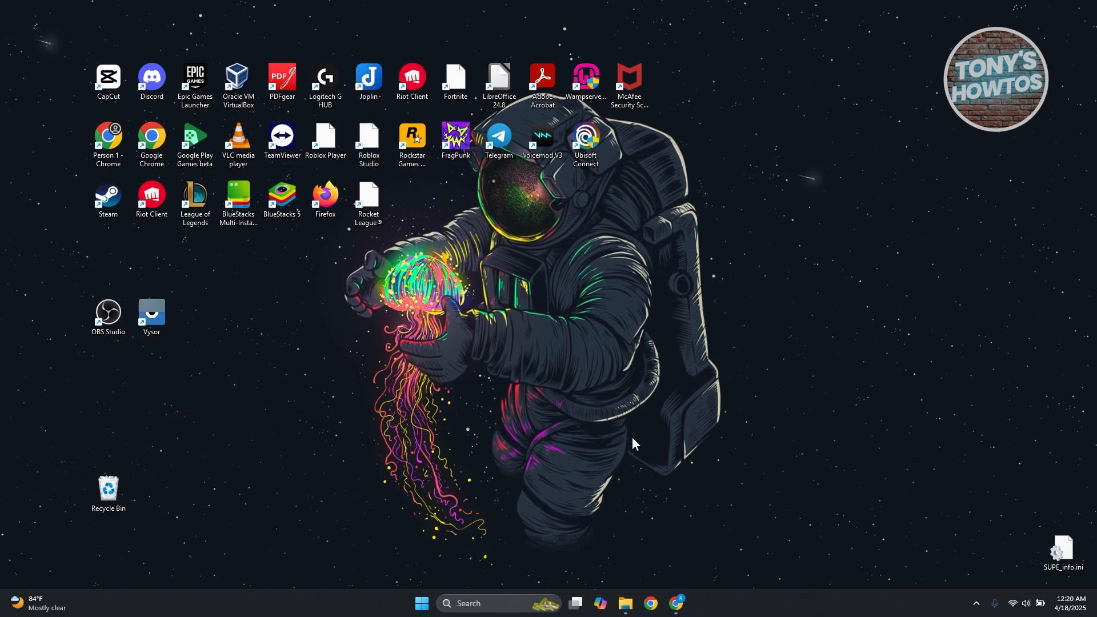
mouse_move(652, 434)
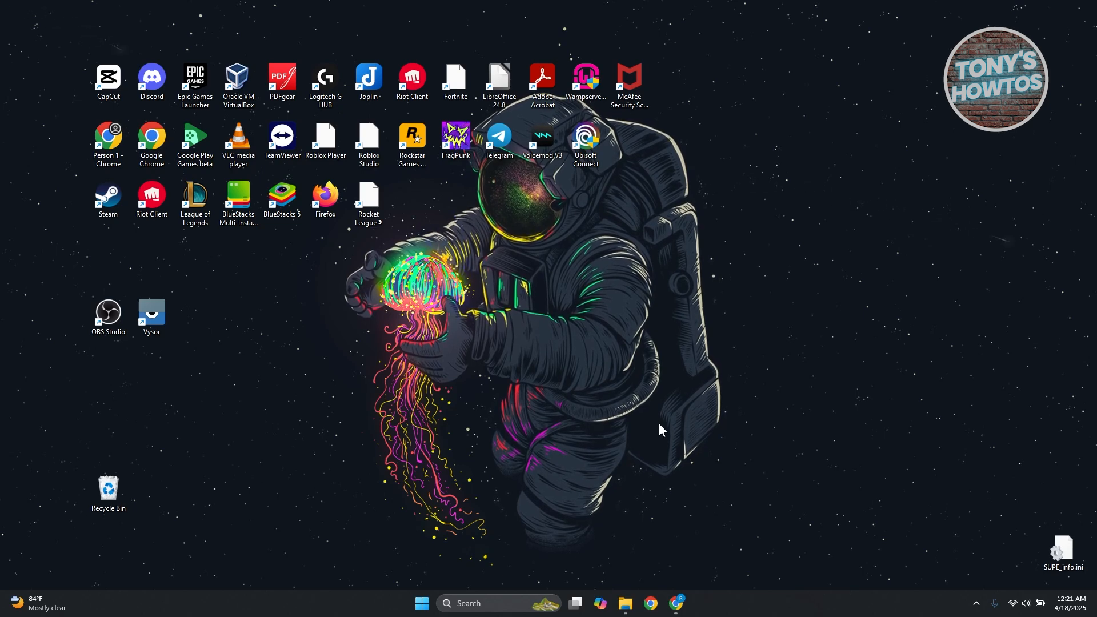
Step: View the CPU performance details in Task Manager, including the current up time
click(108, 311)
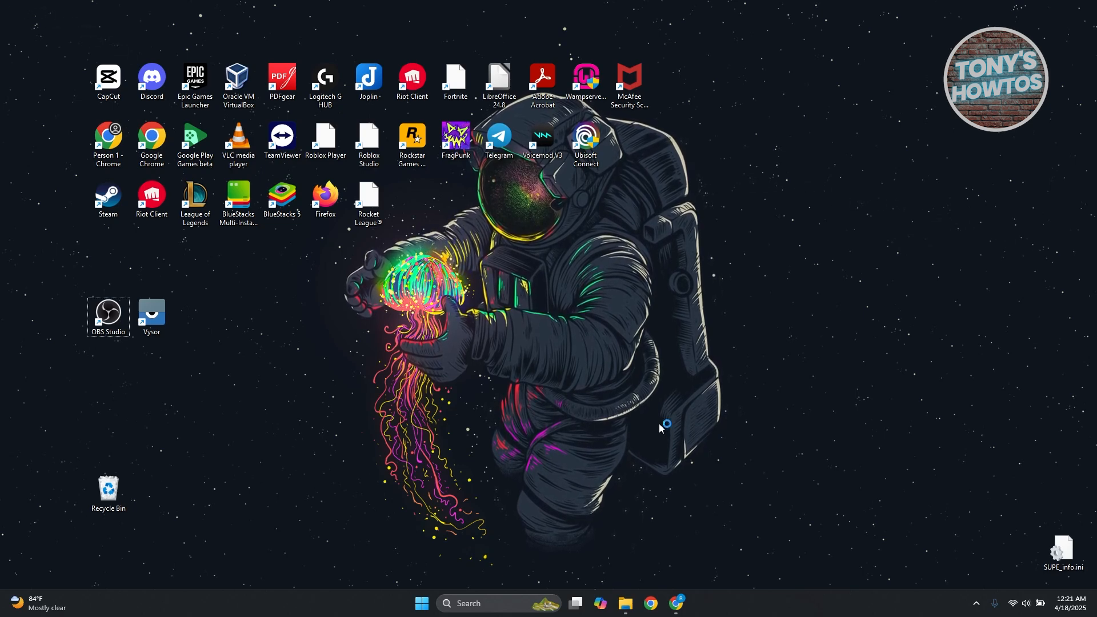
click(688, 603)
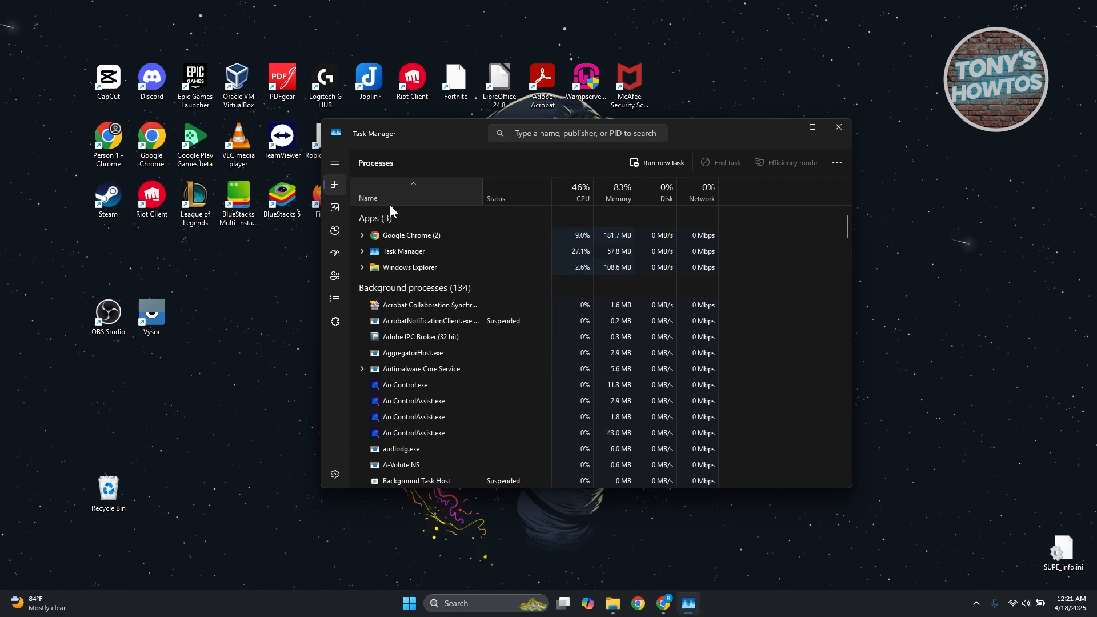
click(335, 207)
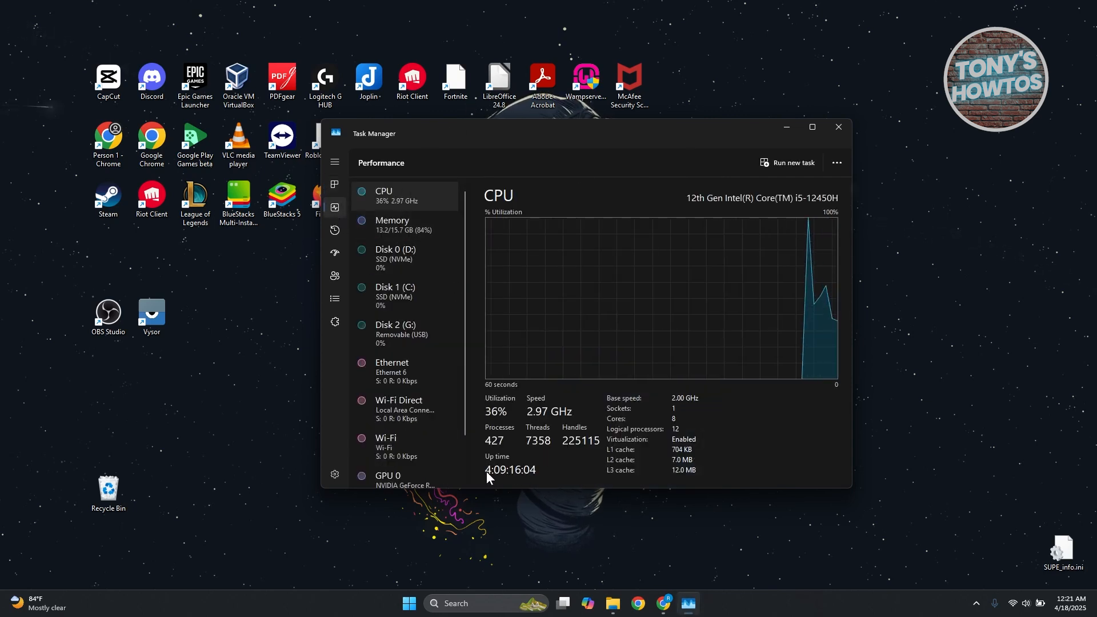
mouse_move(491, 500)
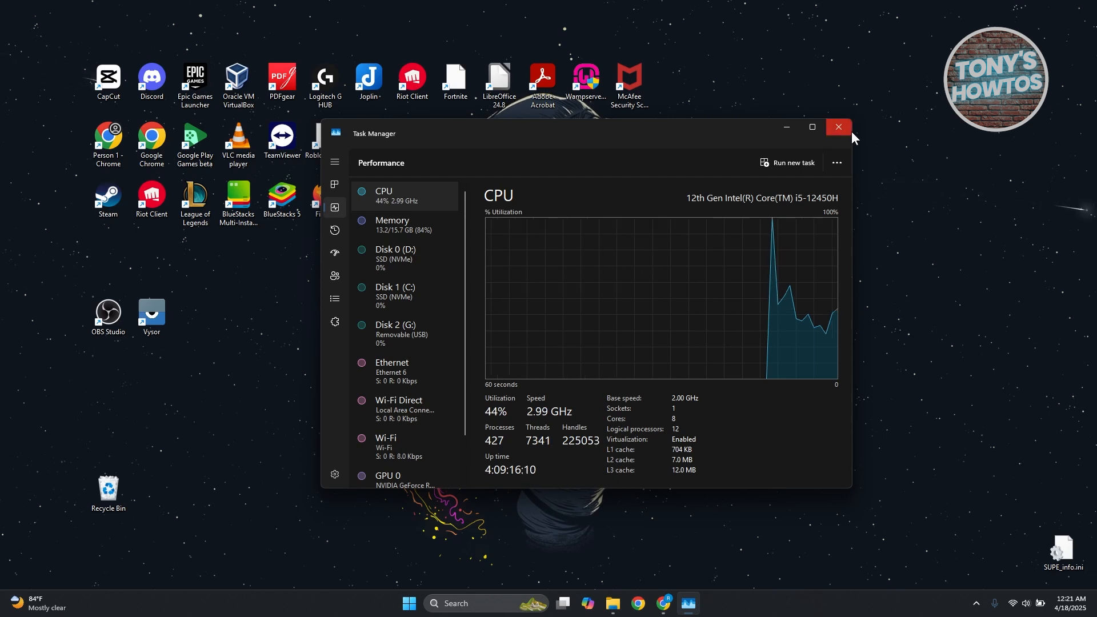
mouse_move(838, 127)
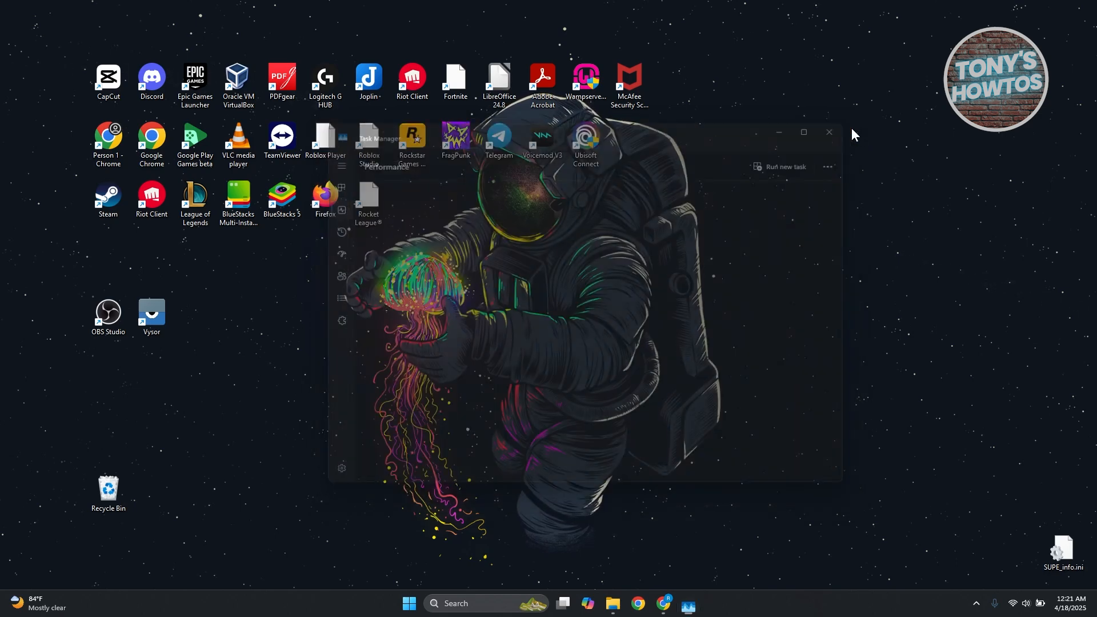
Step: Search Windows for 'control Panel' and launch Control Panel from the best match
click(830, 132)
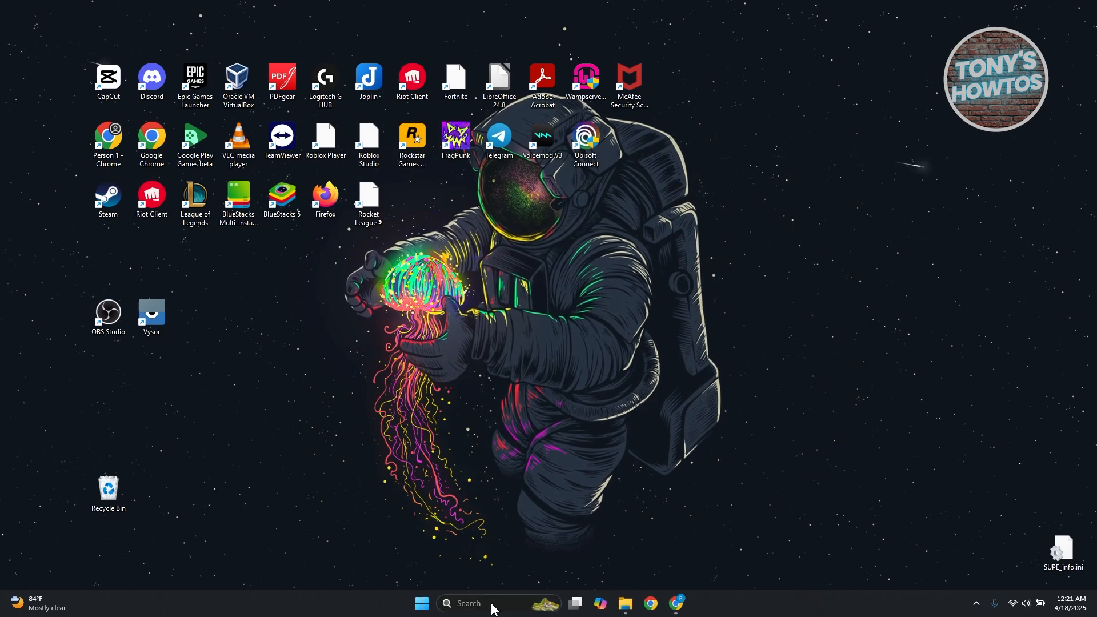
text(control Panel)
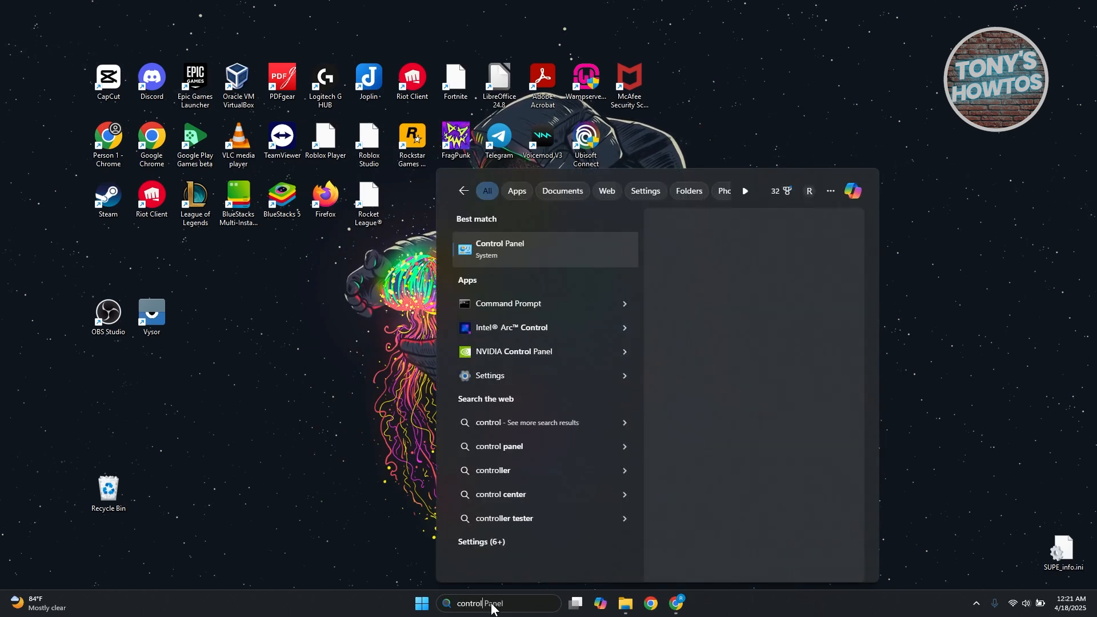
click(499, 248)
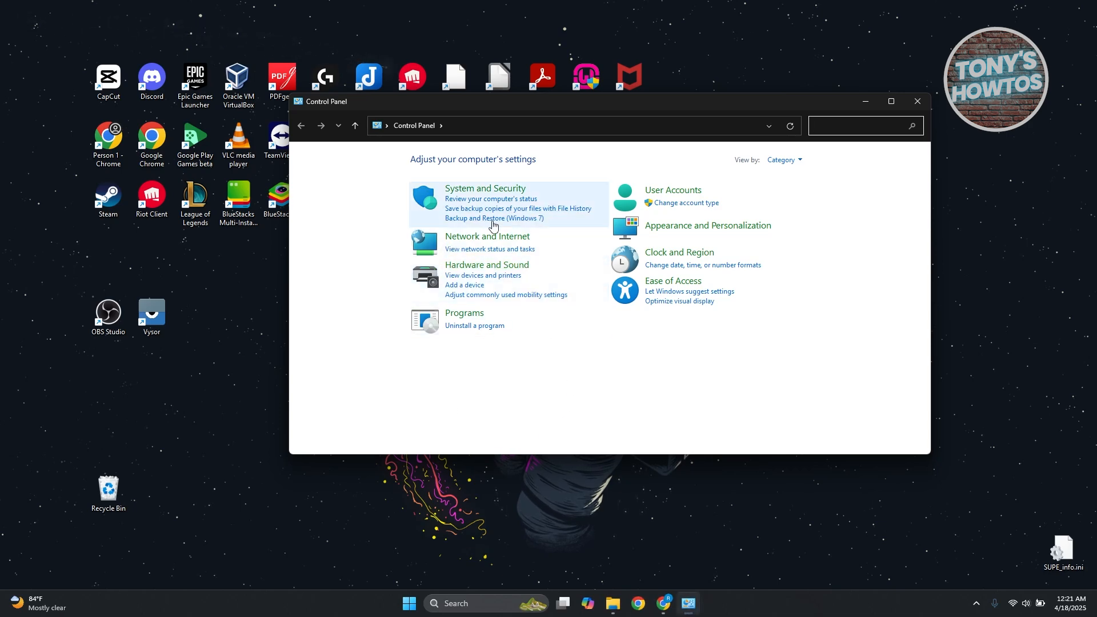
Step: Go through System and Security to the Power Options page with the Balanced plan
click(485, 187)
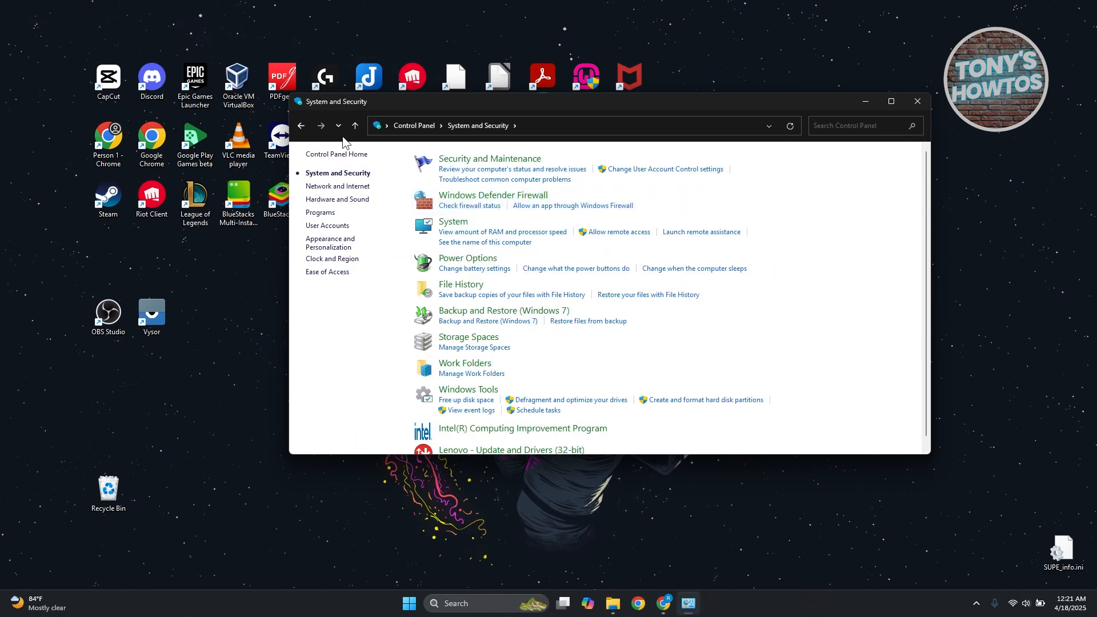
mouse_move(468, 258)
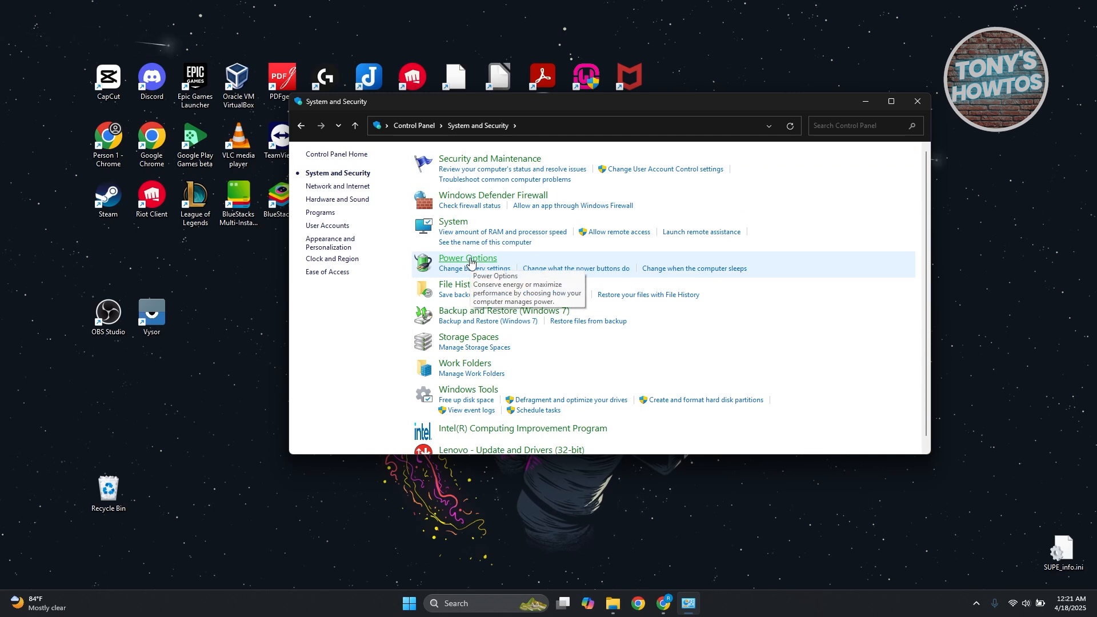
click(468, 258)
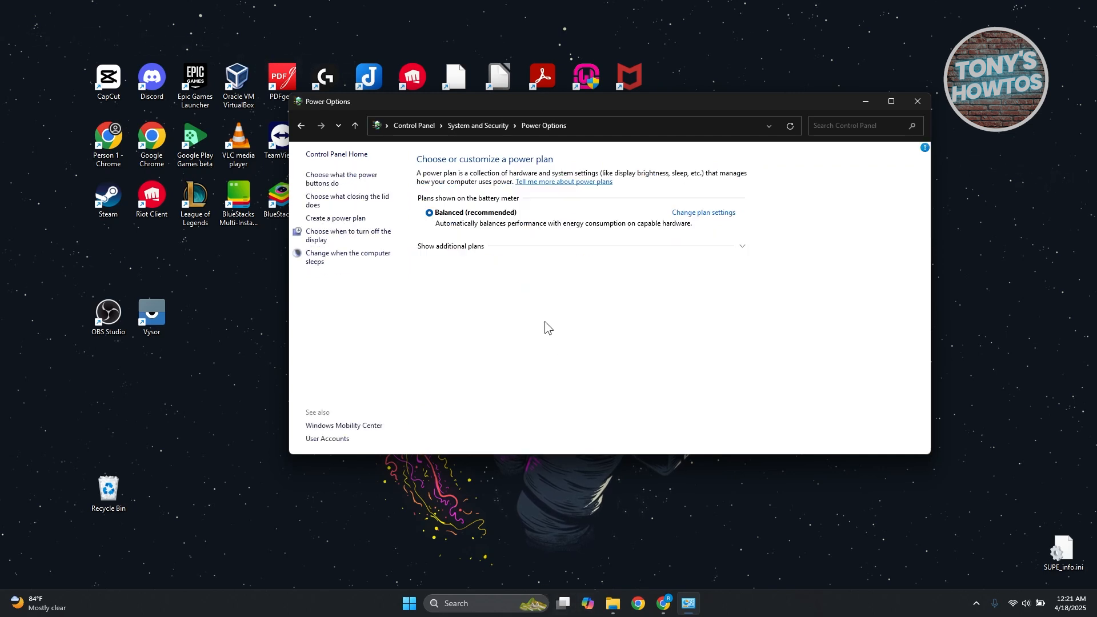
mouse_move(343, 179)
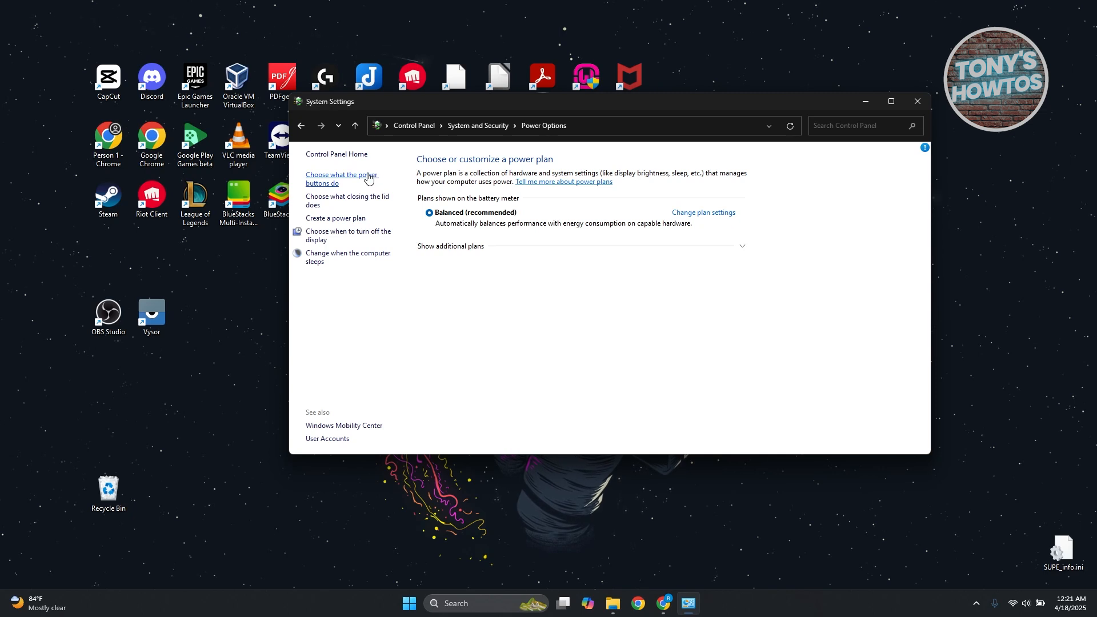
Step: Unlock the shutdown settings under power buttons and uncheck 'Turn on fast startup'
click(342, 180)
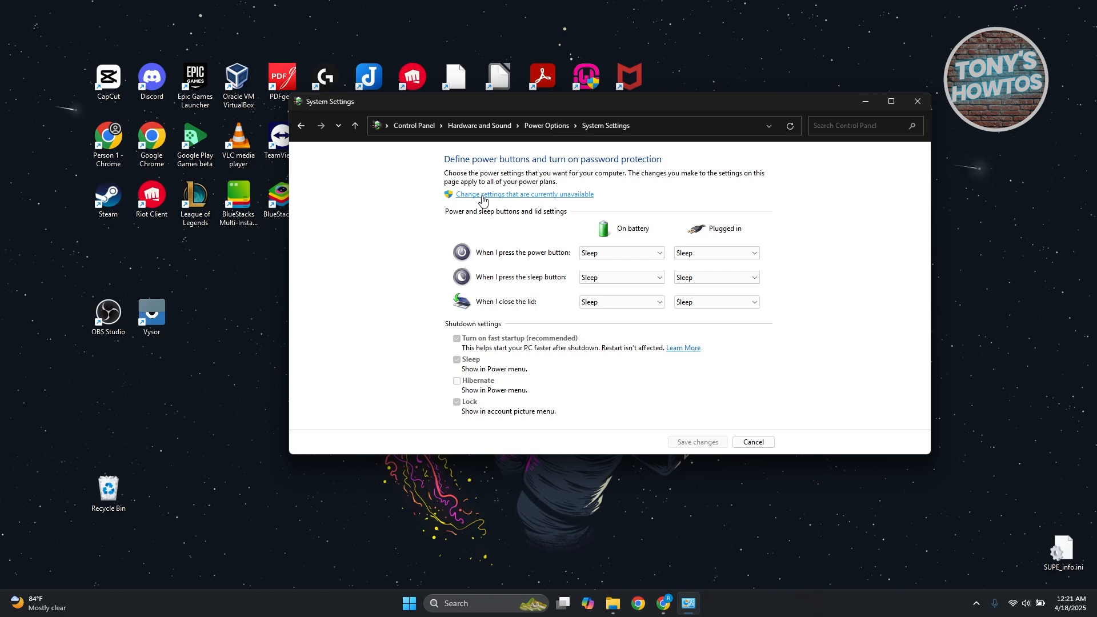
click(525, 194)
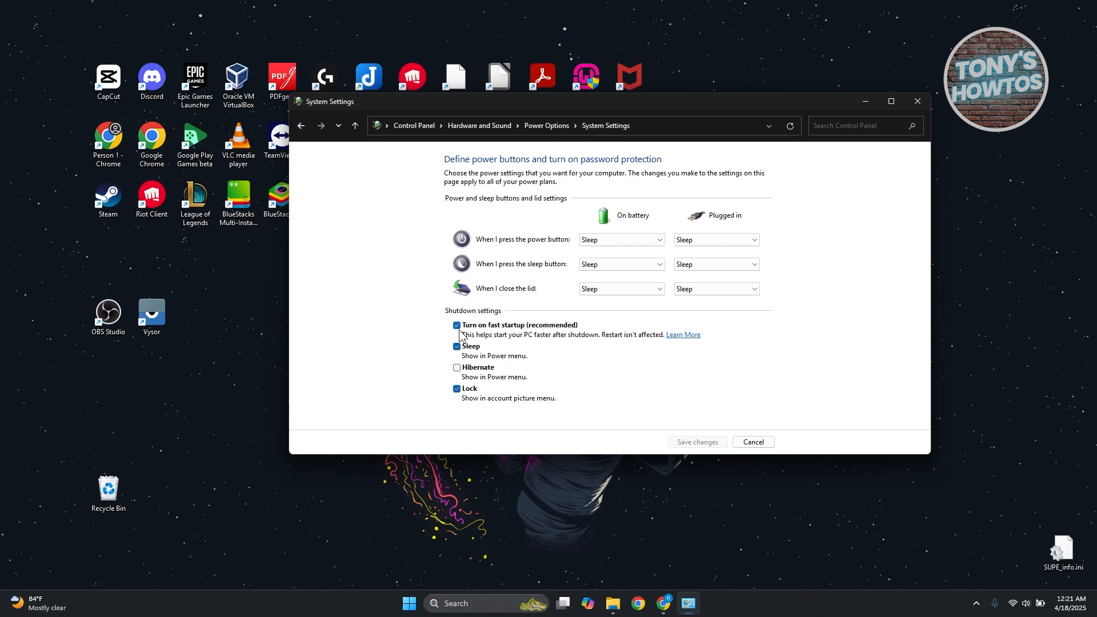
click(456, 325)
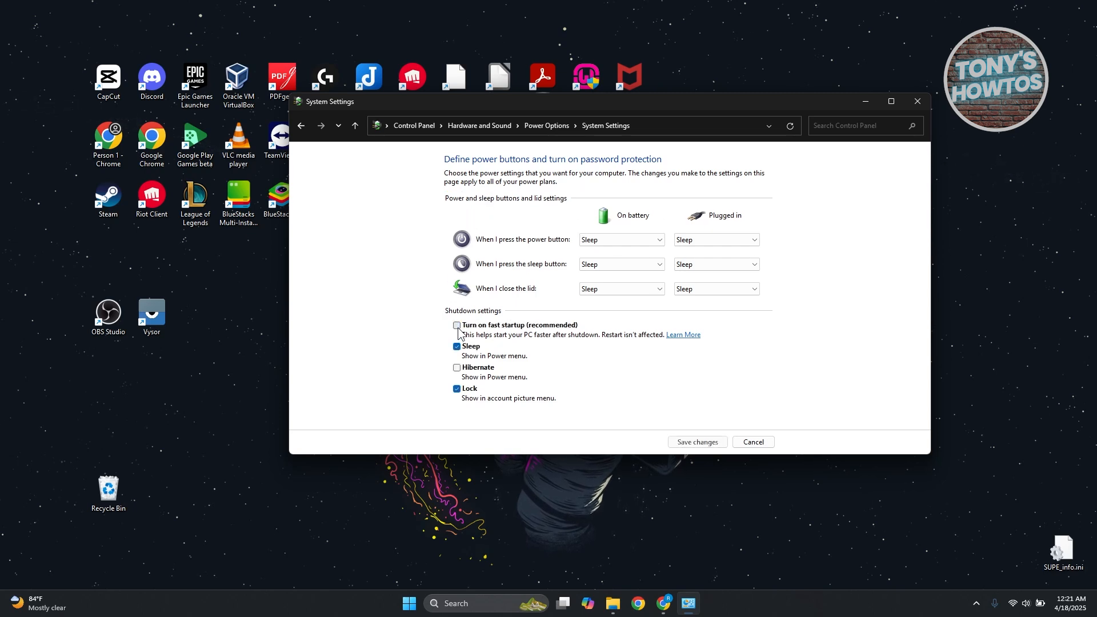